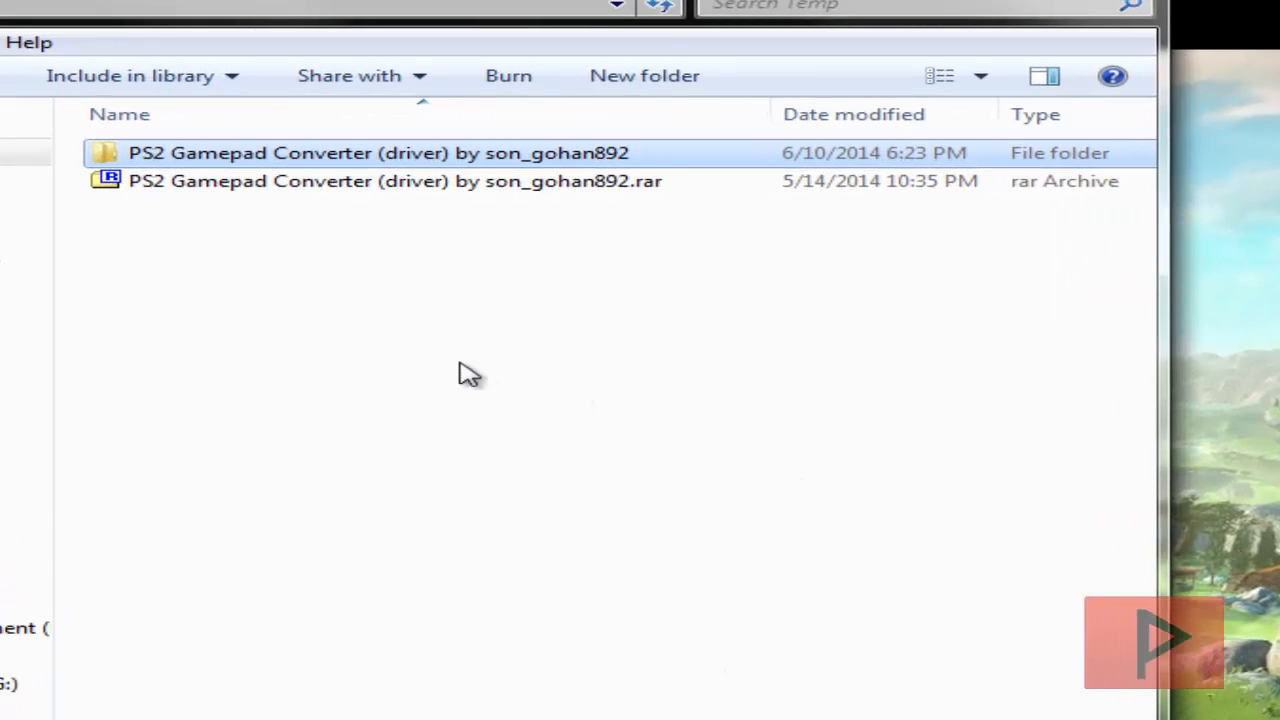
mouse_move(575, 330)
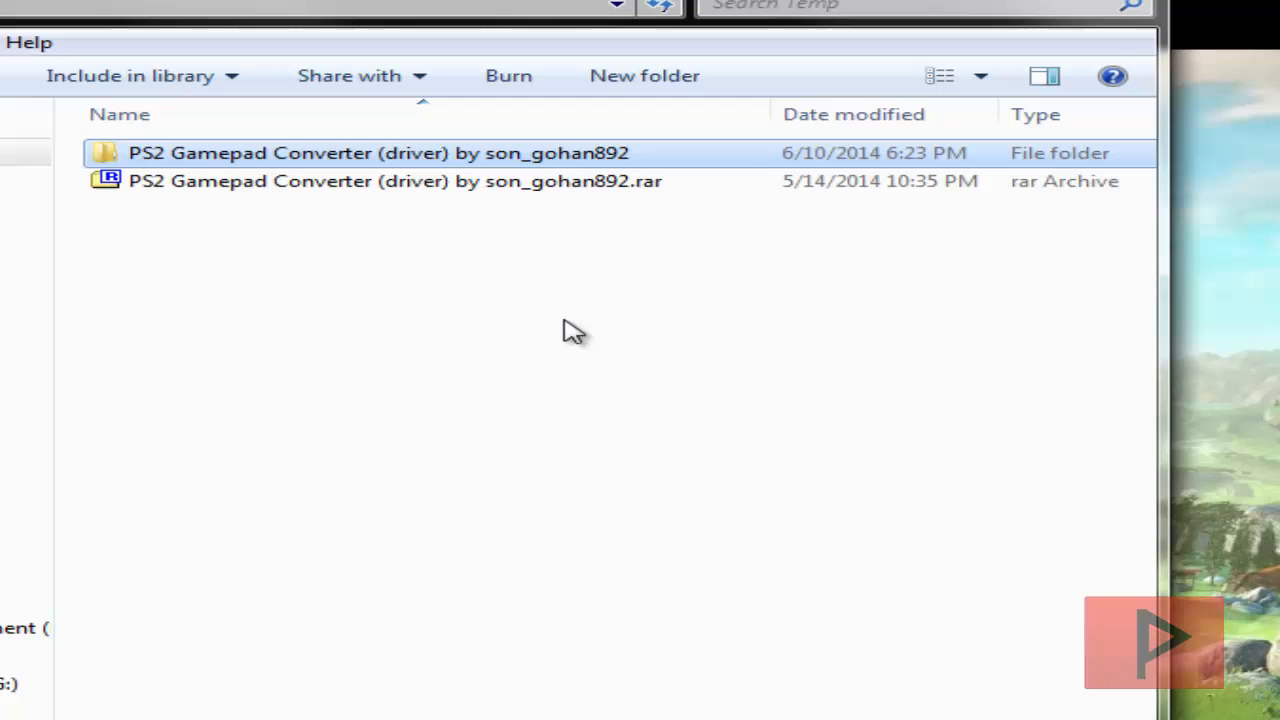
mouse_move(615, 455)
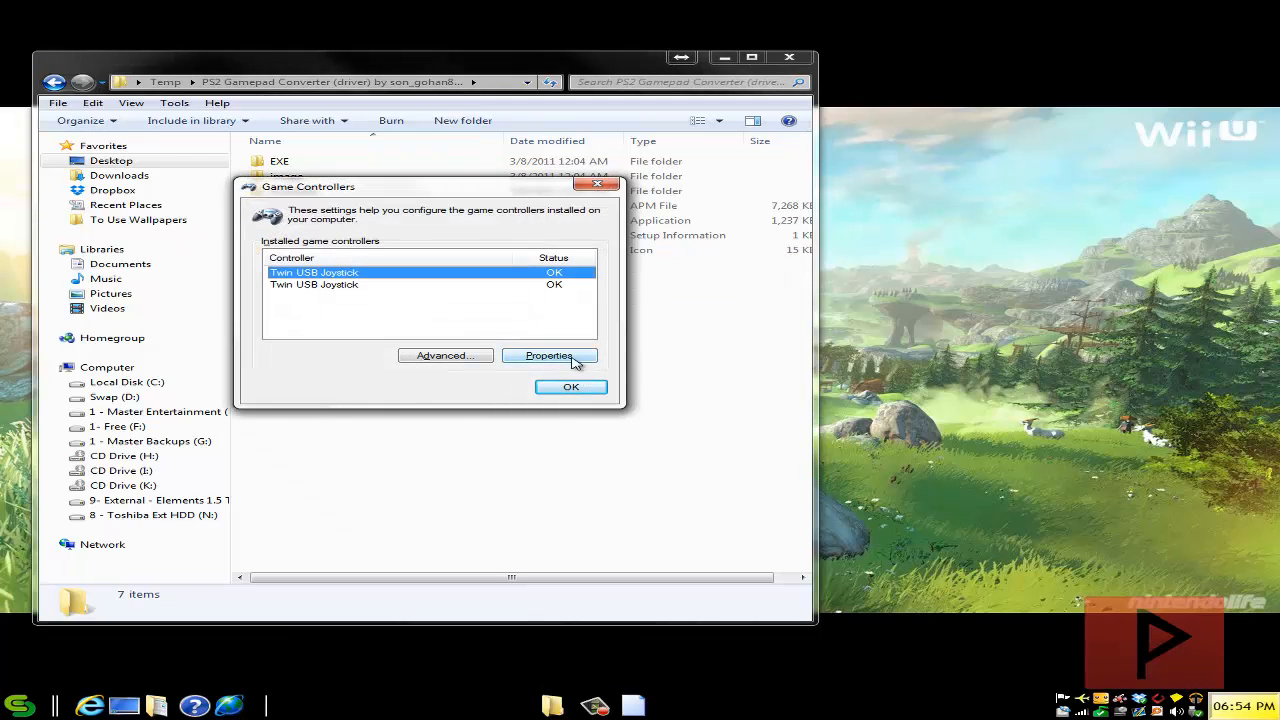
Review the Twin USB Joystick test properties, then close Game Controllers back to the driver folder
left_click(548, 355)
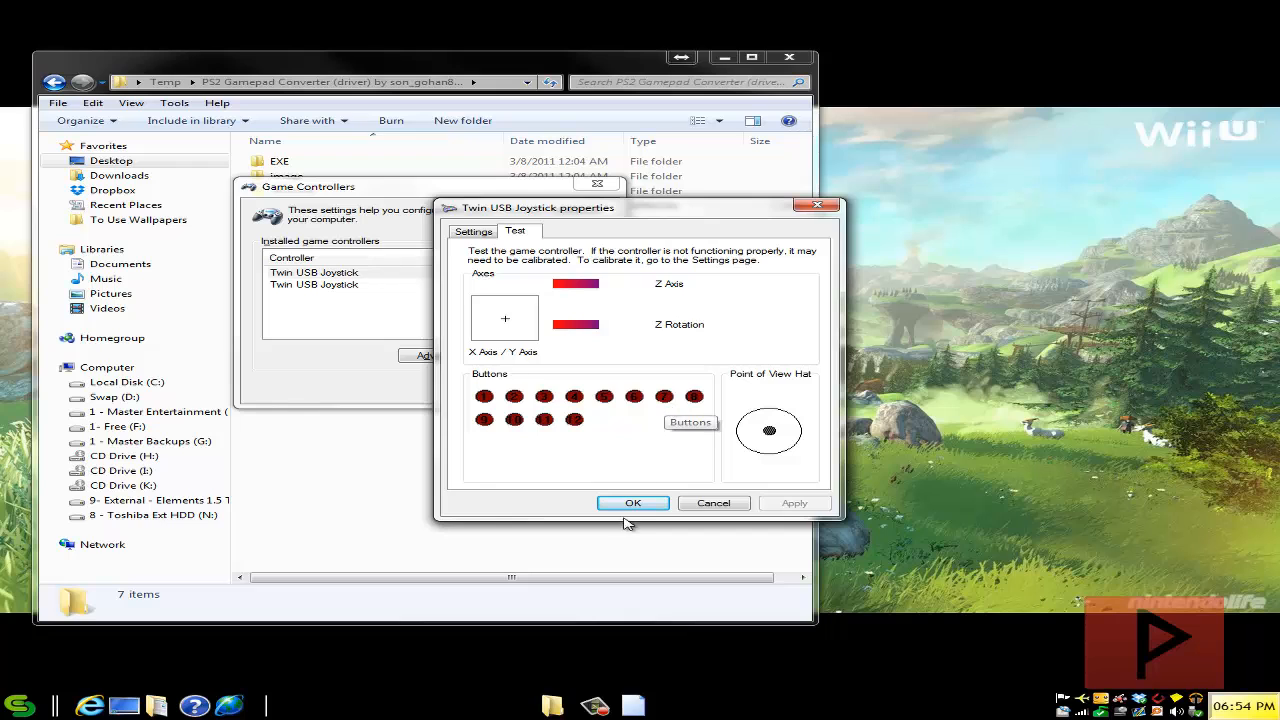
left_click(632, 503)
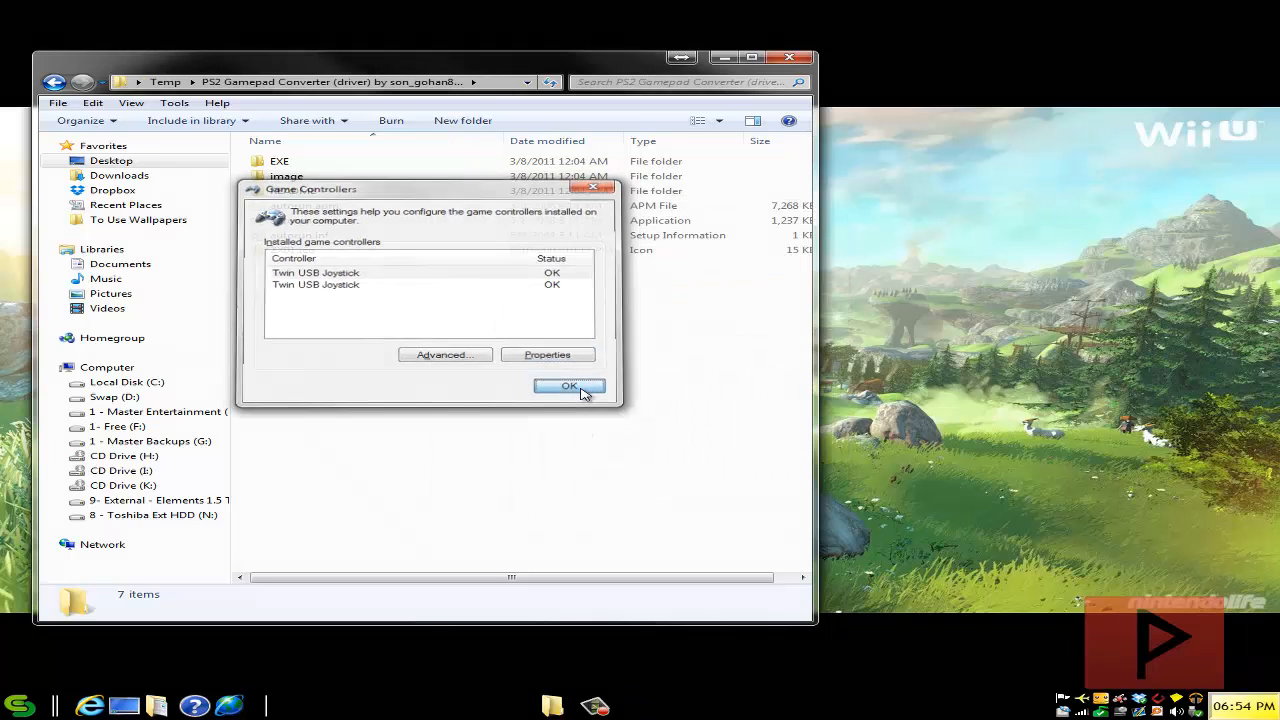
left_click(569, 387)
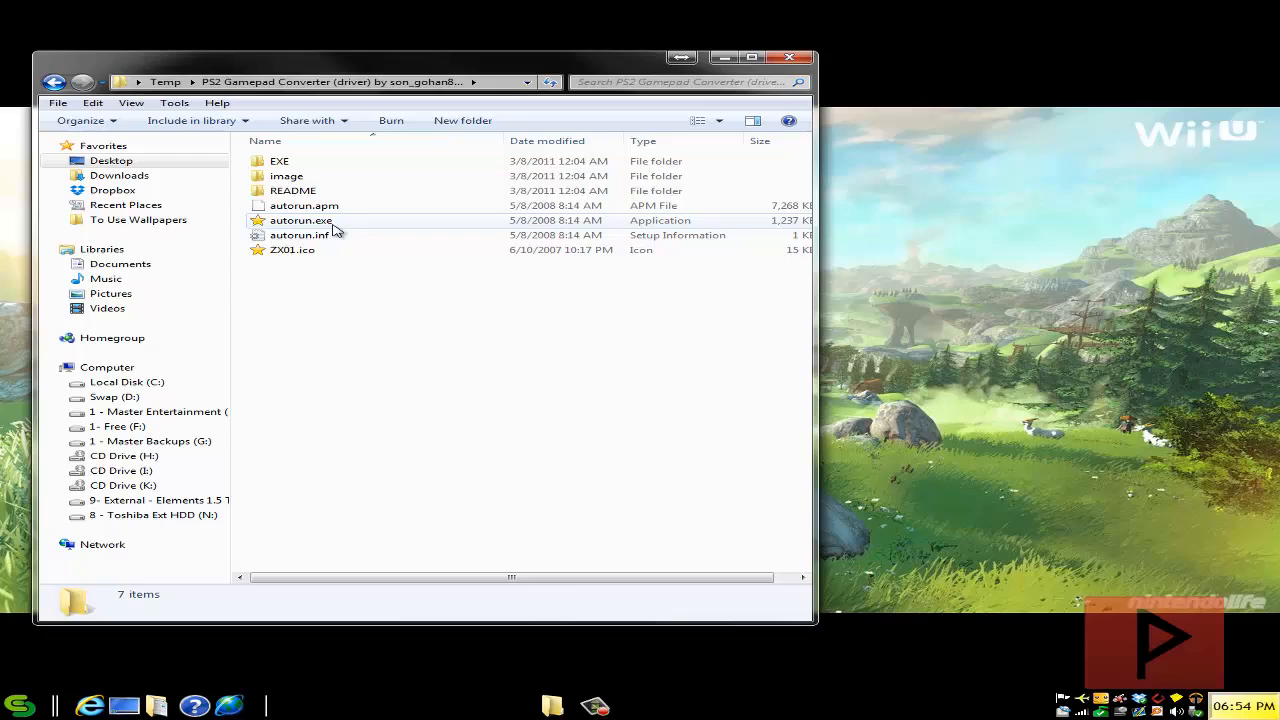
Run autorun.exe, preview several converter models, and settle on the blue twin-port USB adapter
double_click(301, 220)
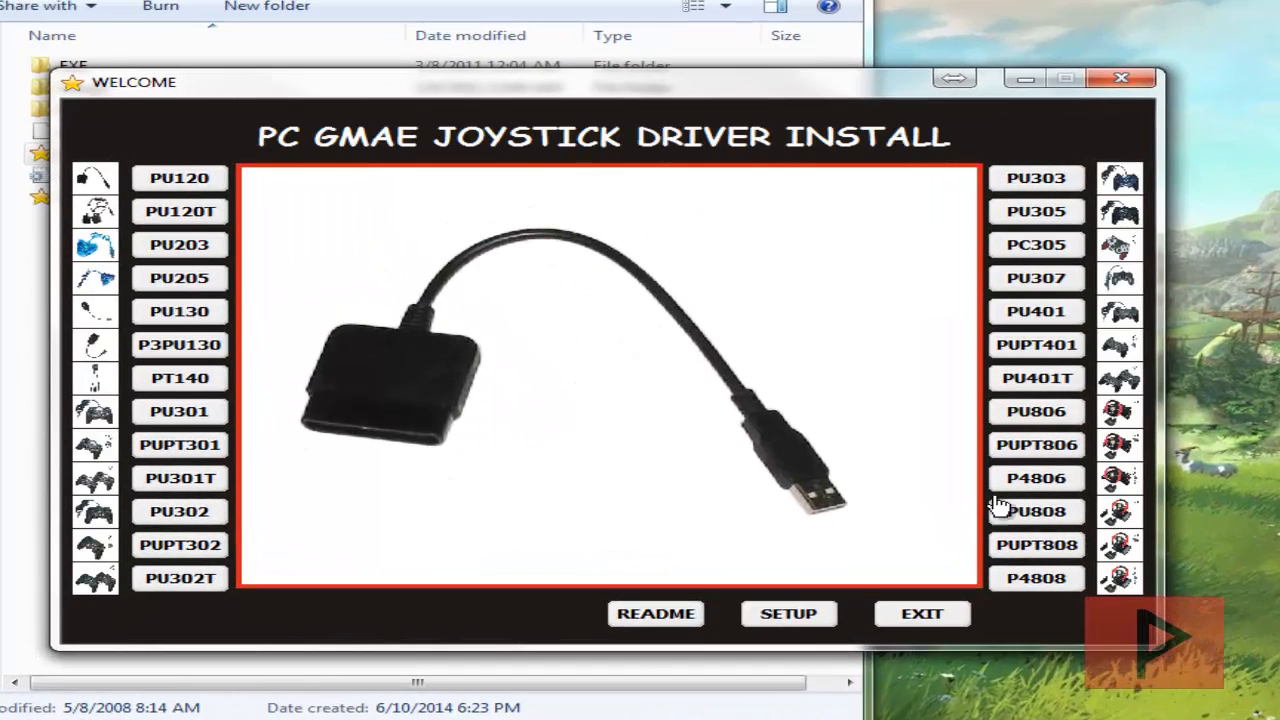
left_click(179, 244)
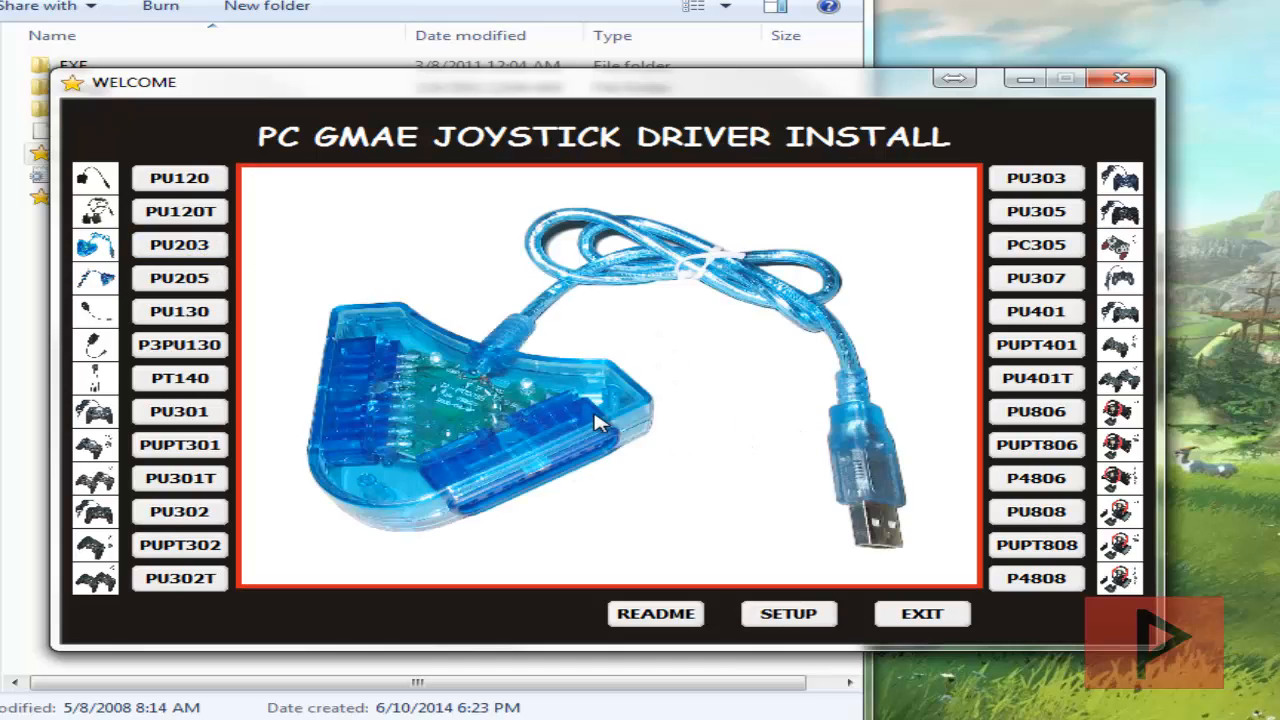
left_click(180, 444)
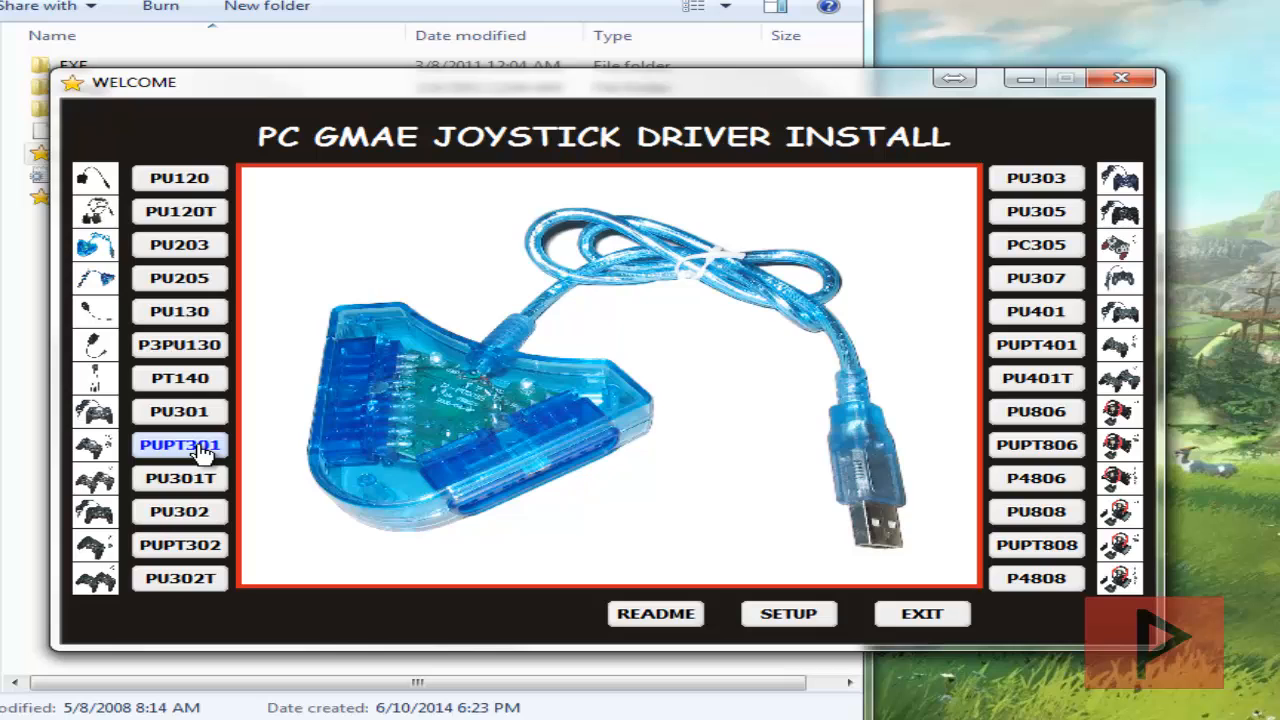
left_click(179, 478)
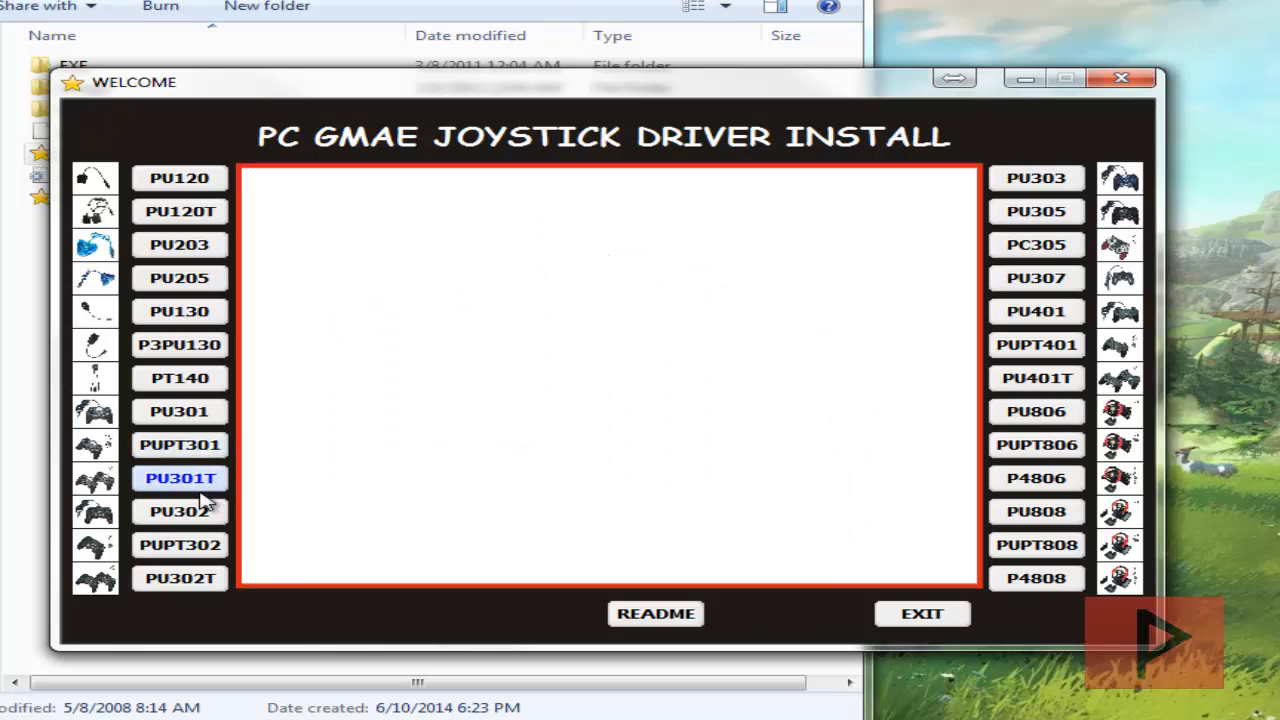
left_click(1036, 544)
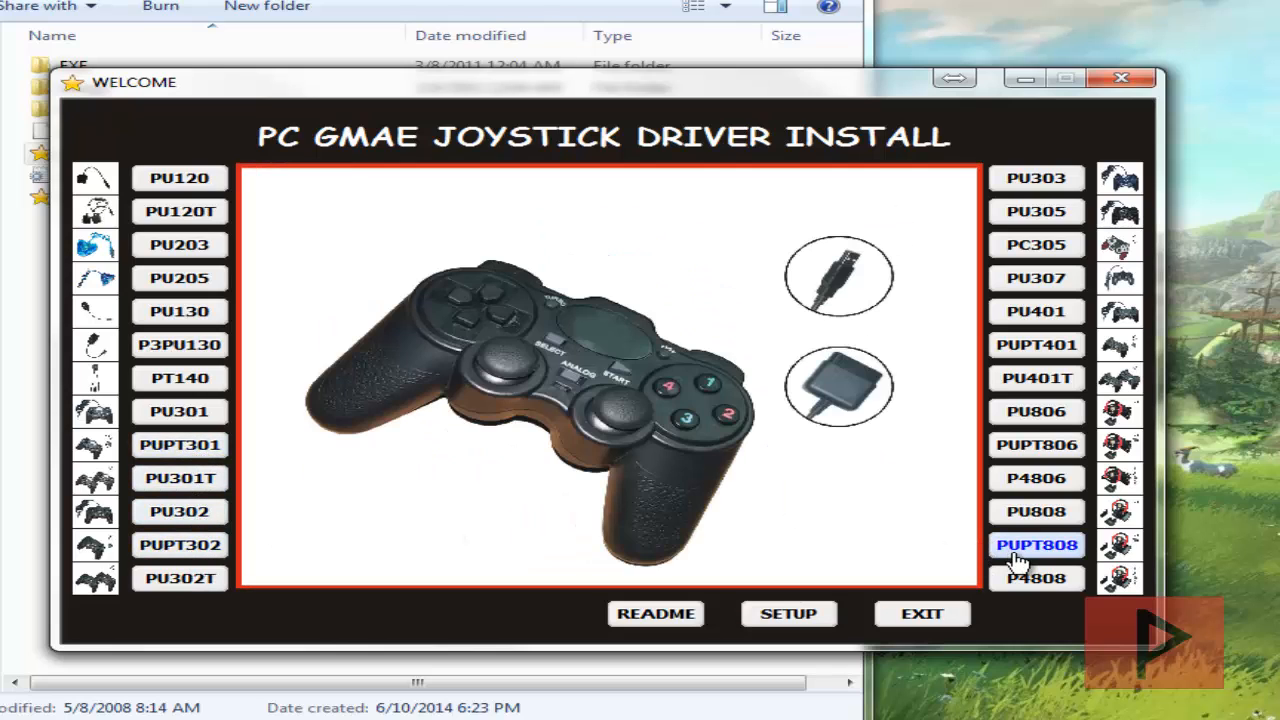
left_click(1037, 378)
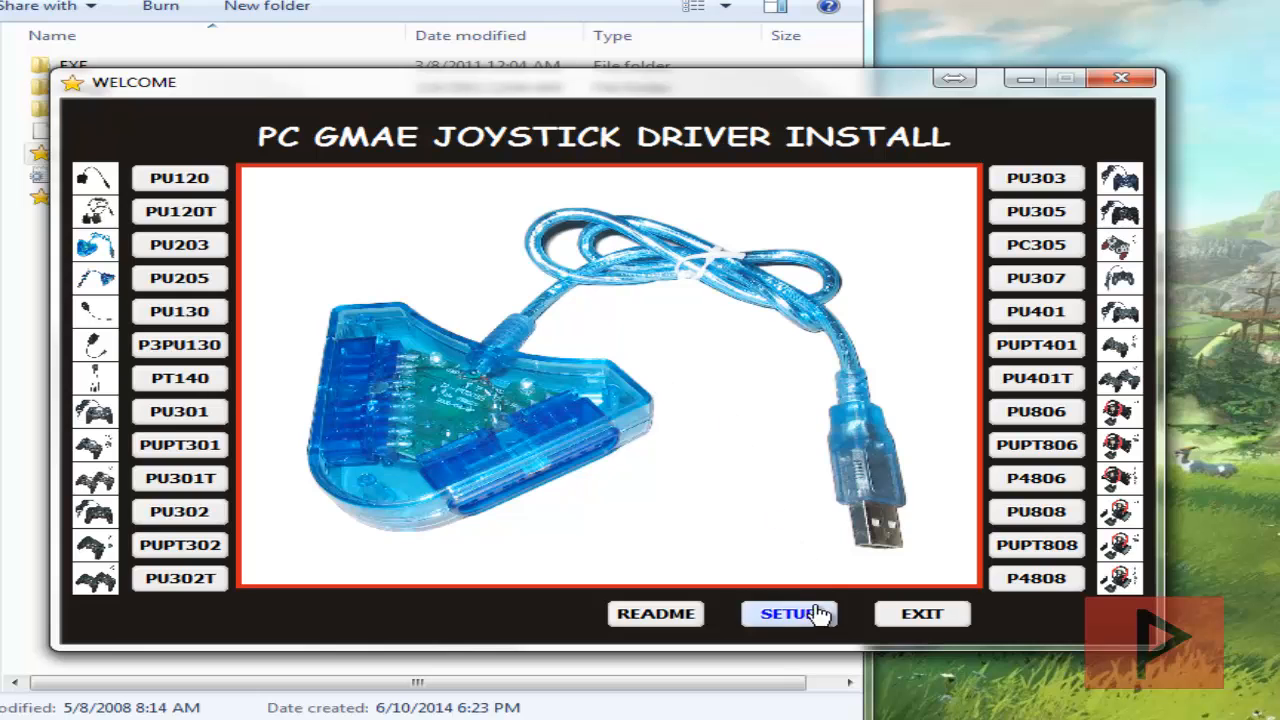
Run SETUP through the DirectX warning and wizard to install the USB Network Driver, then exit
left_click(789, 613)
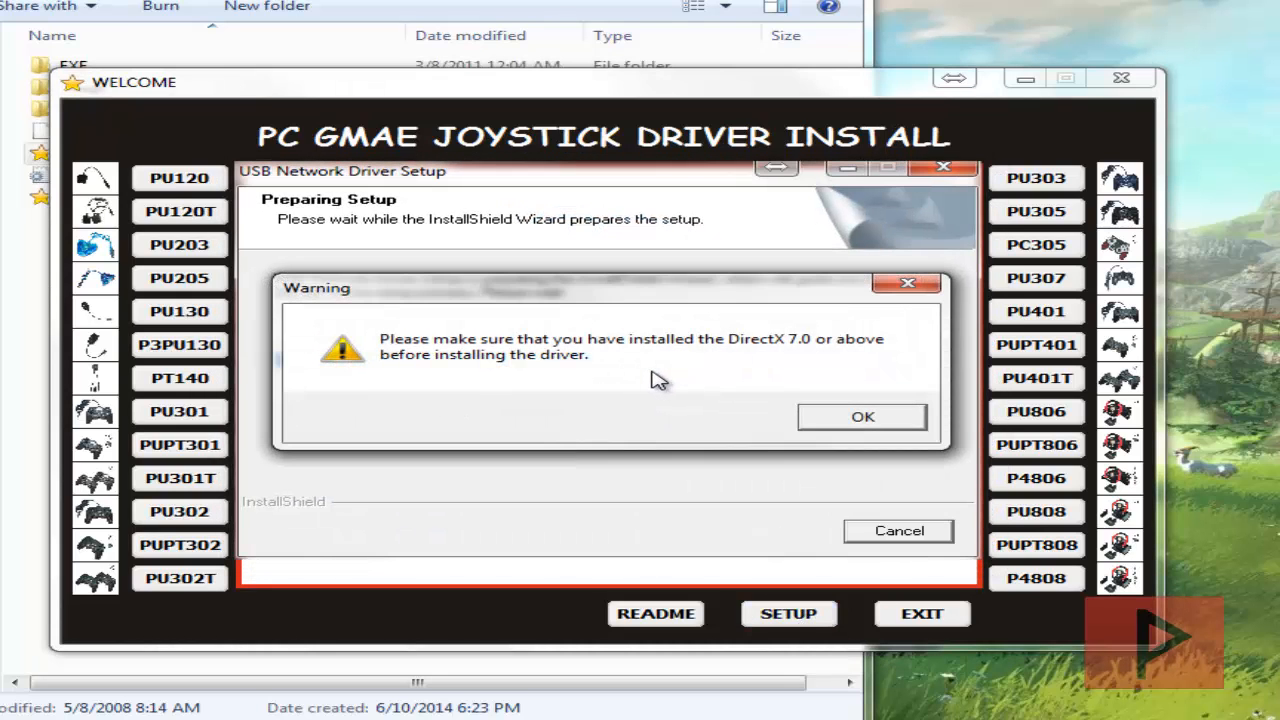
left_click(861, 416)
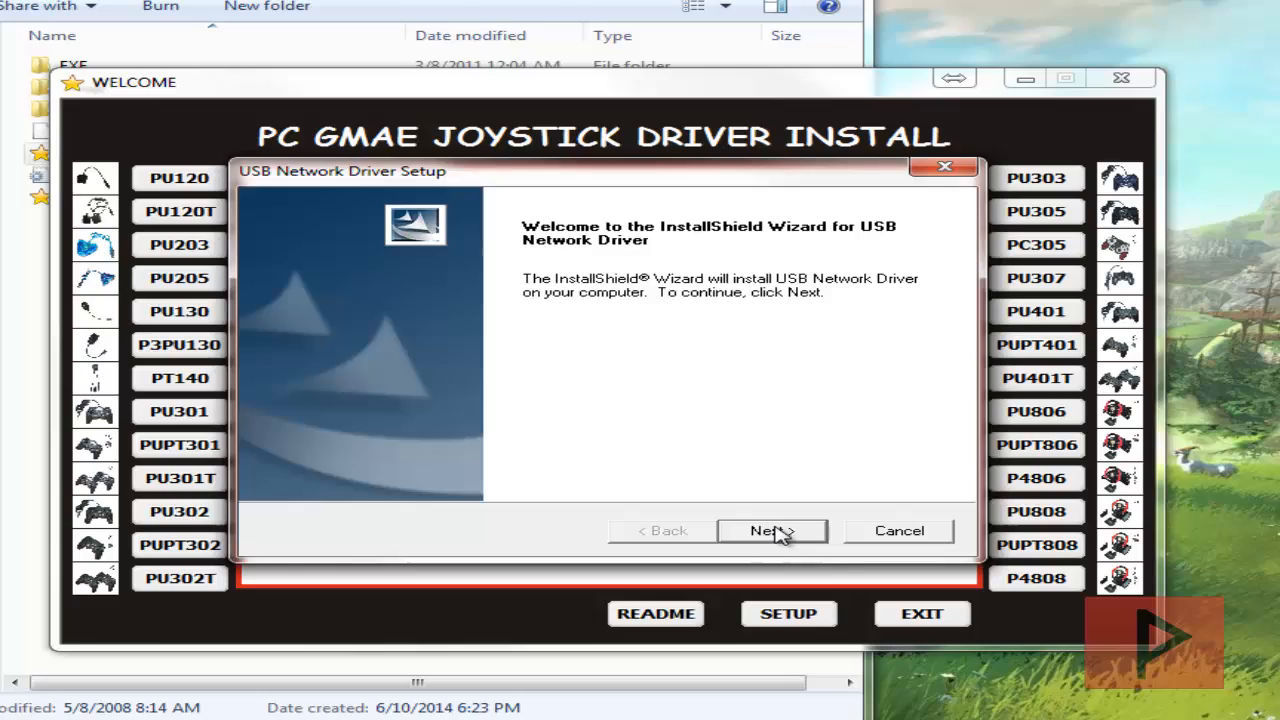
left_click(771, 530)
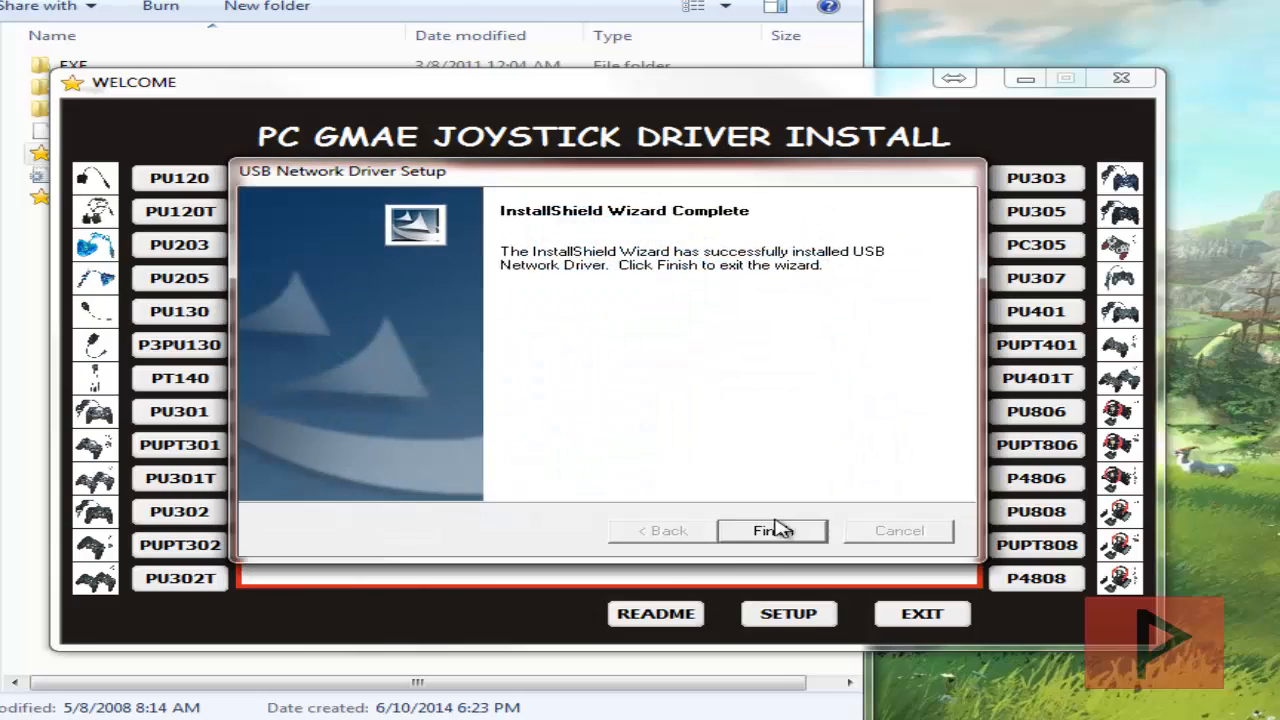
left_click(771, 530)
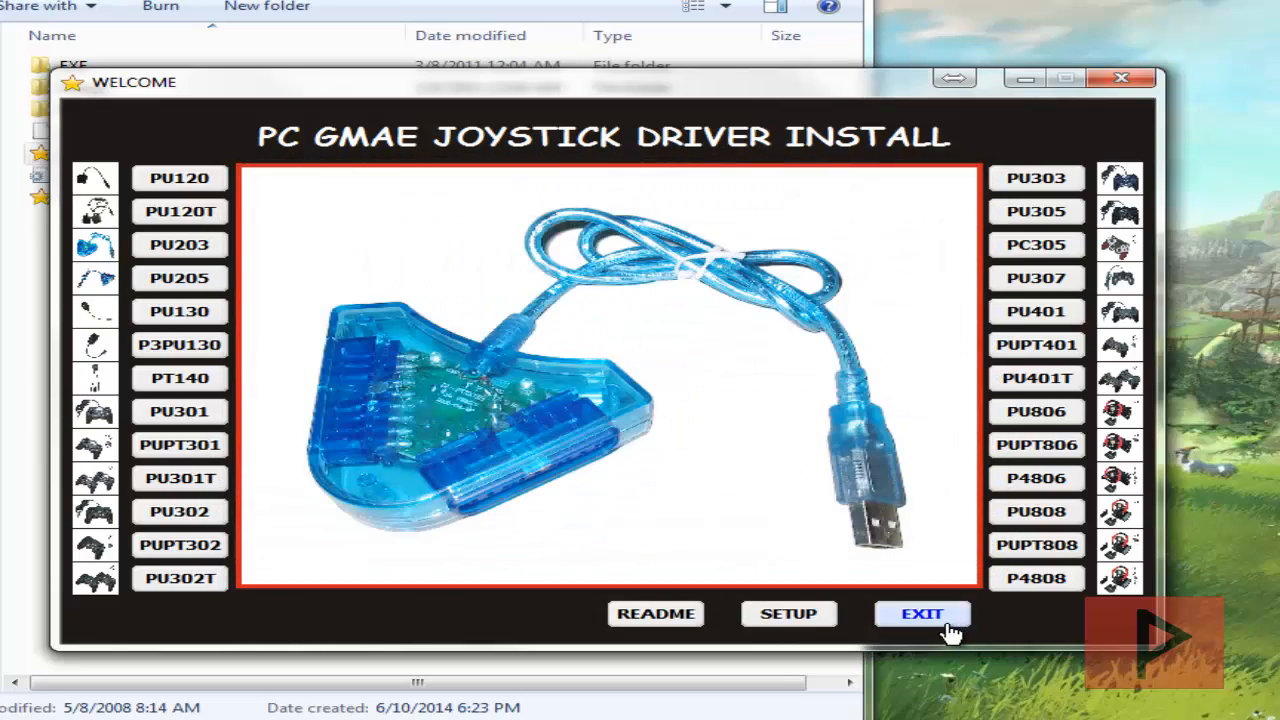
left_click(921, 613)
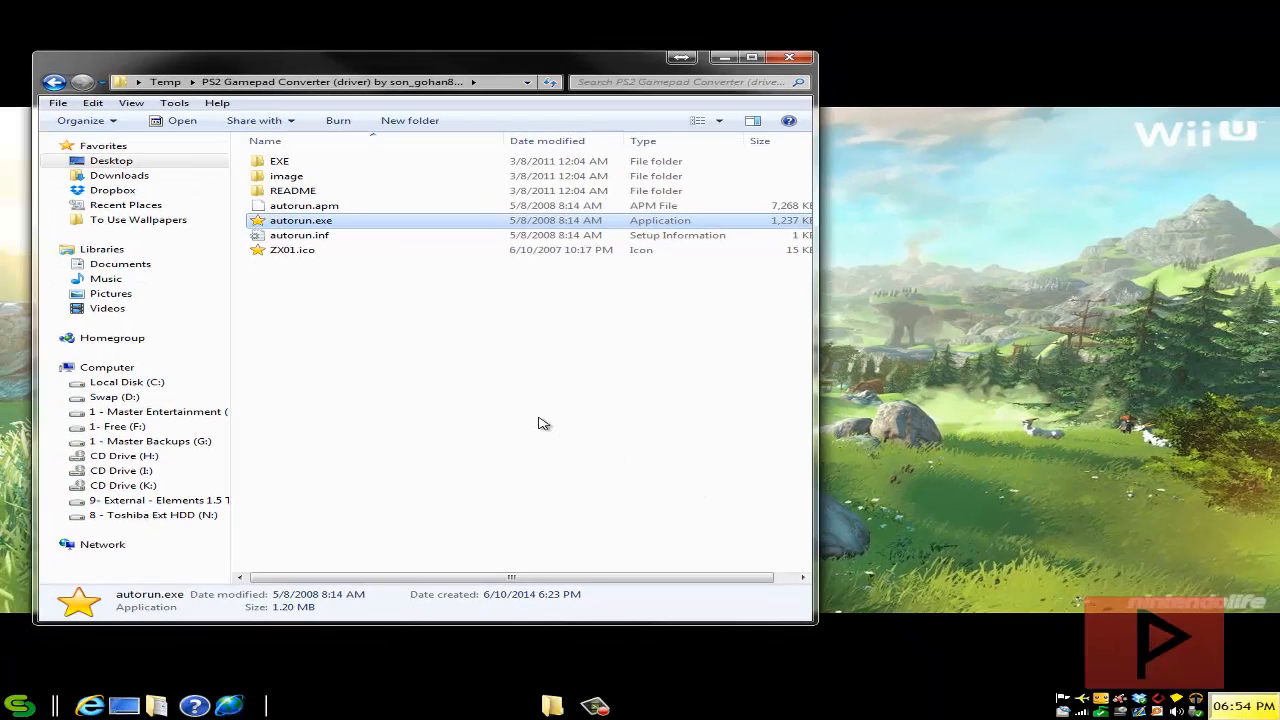
mouse_move(560, 418)
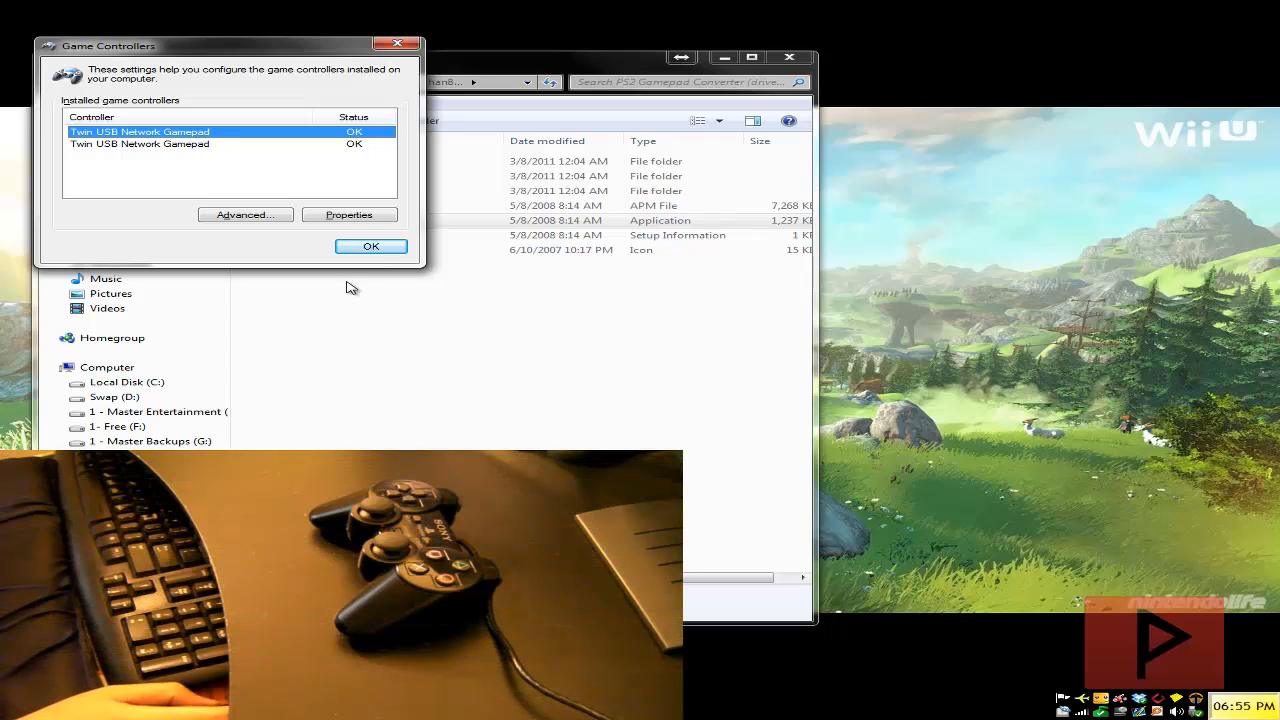
Show the Twin USB Network Gamepad properties, confirming it is connected correctly
left_click(348, 214)
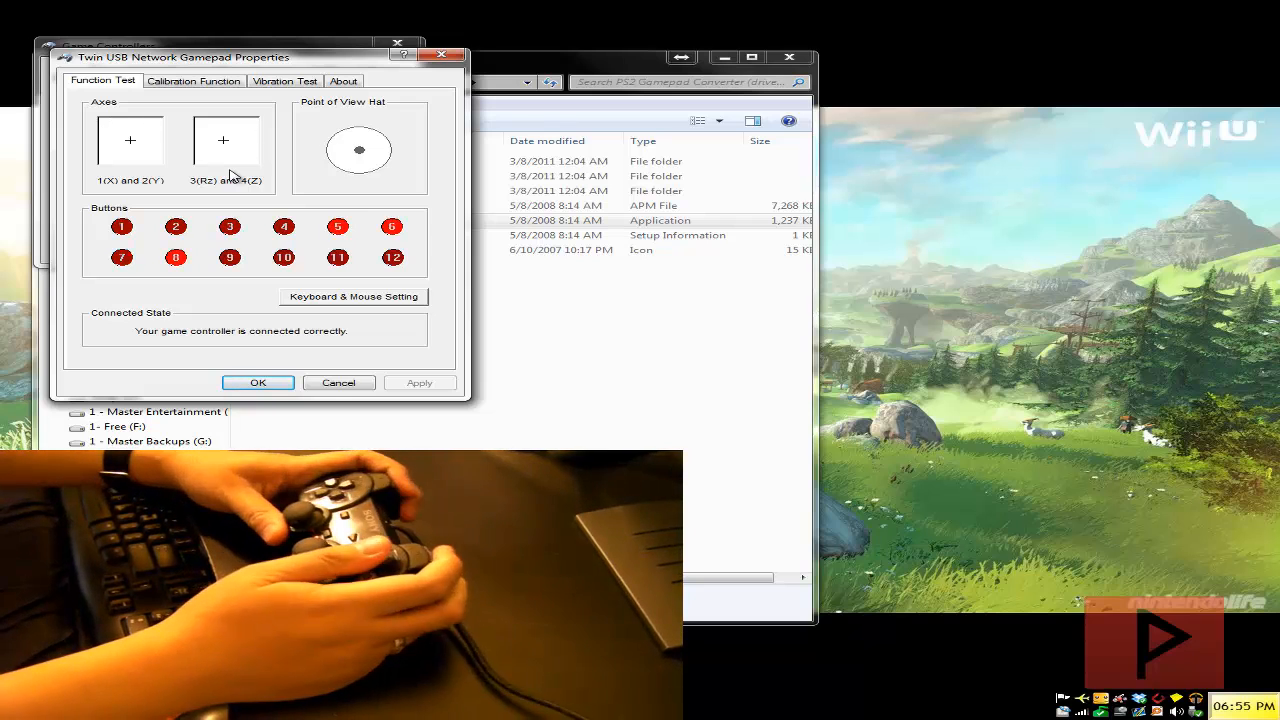
Run the Vibration Test with Both force selected and set vibration strength to 88%
left_click(193, 80)
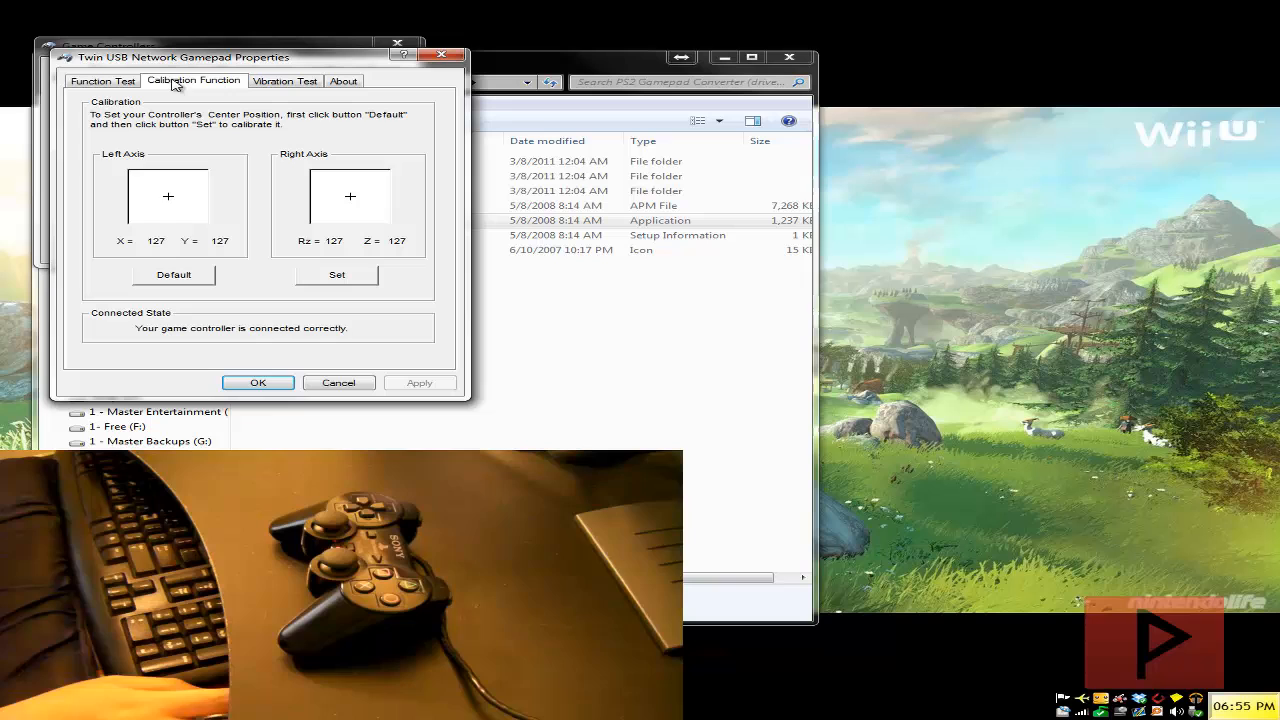
mouse_move(285, 81)
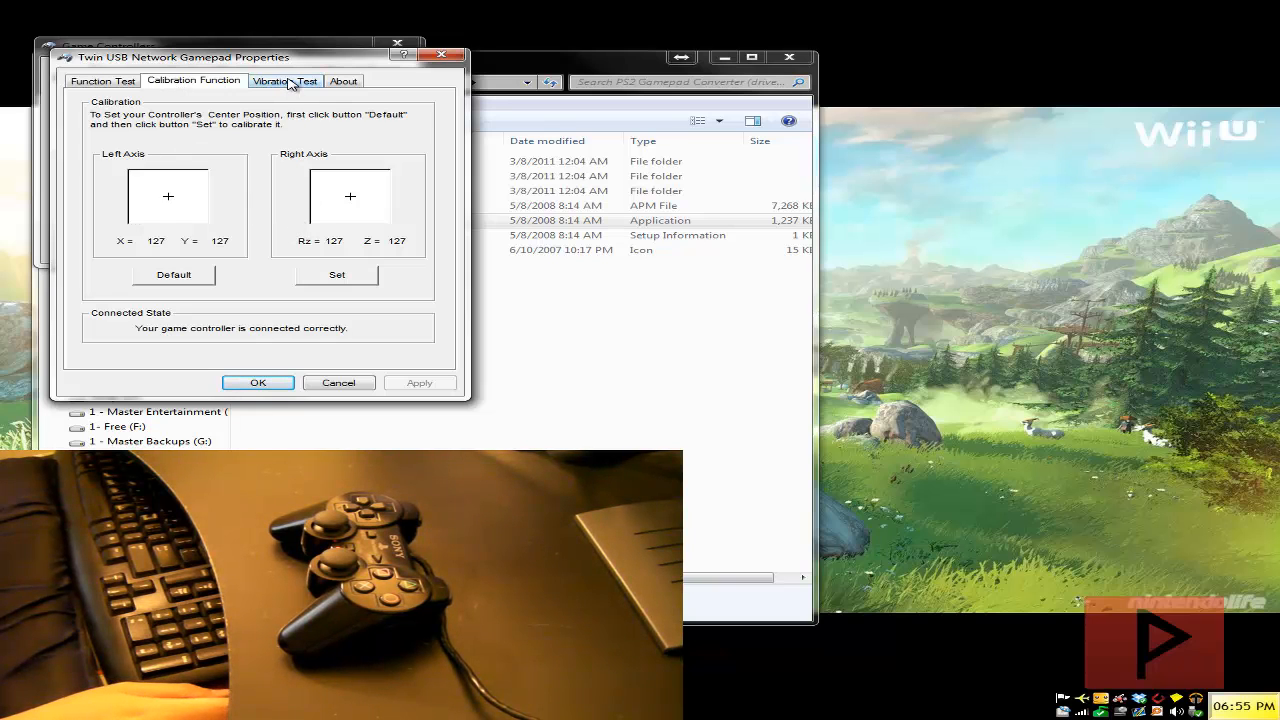
left_click(285, 80)
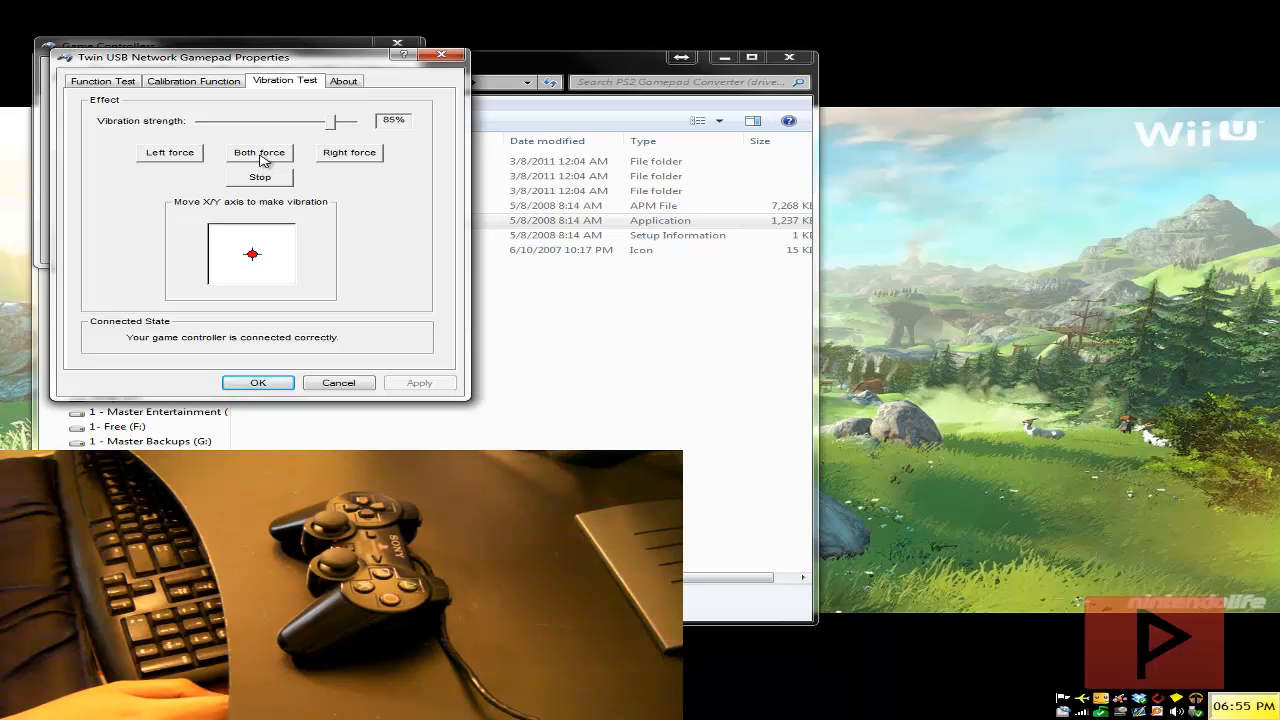
left_click(259, 152)
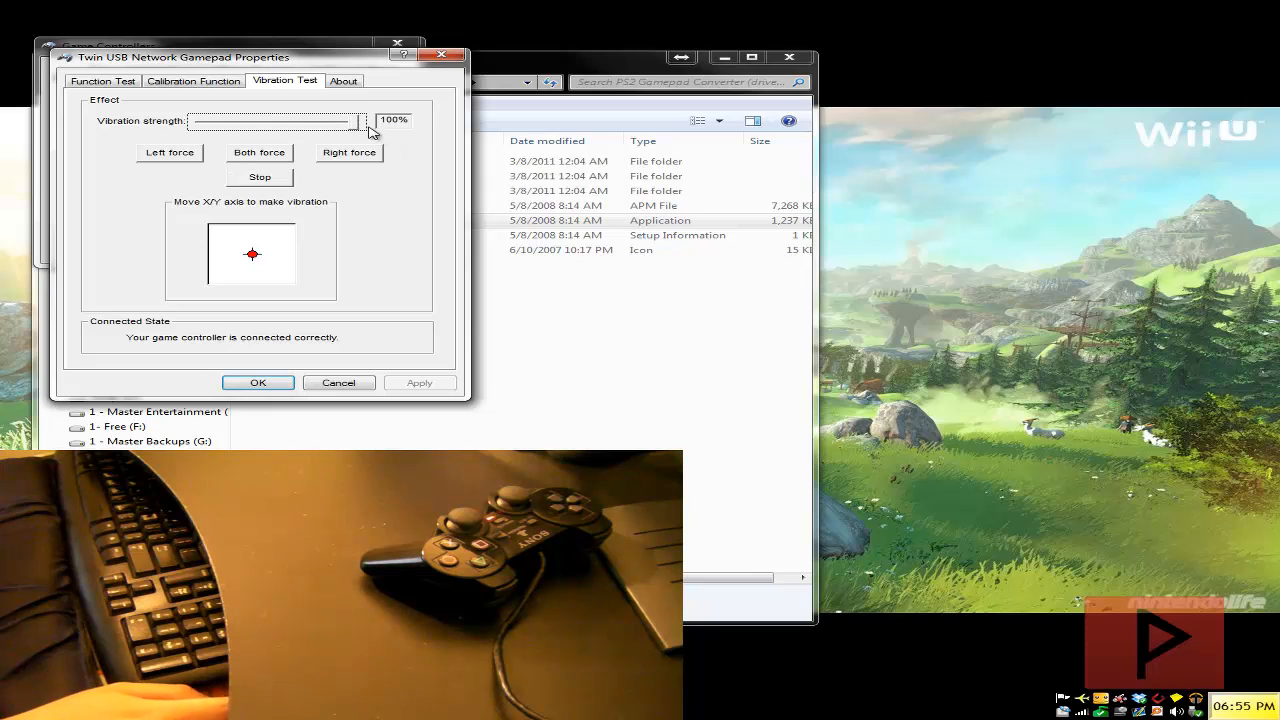
left_click_drag(362, 121, 258, 121)
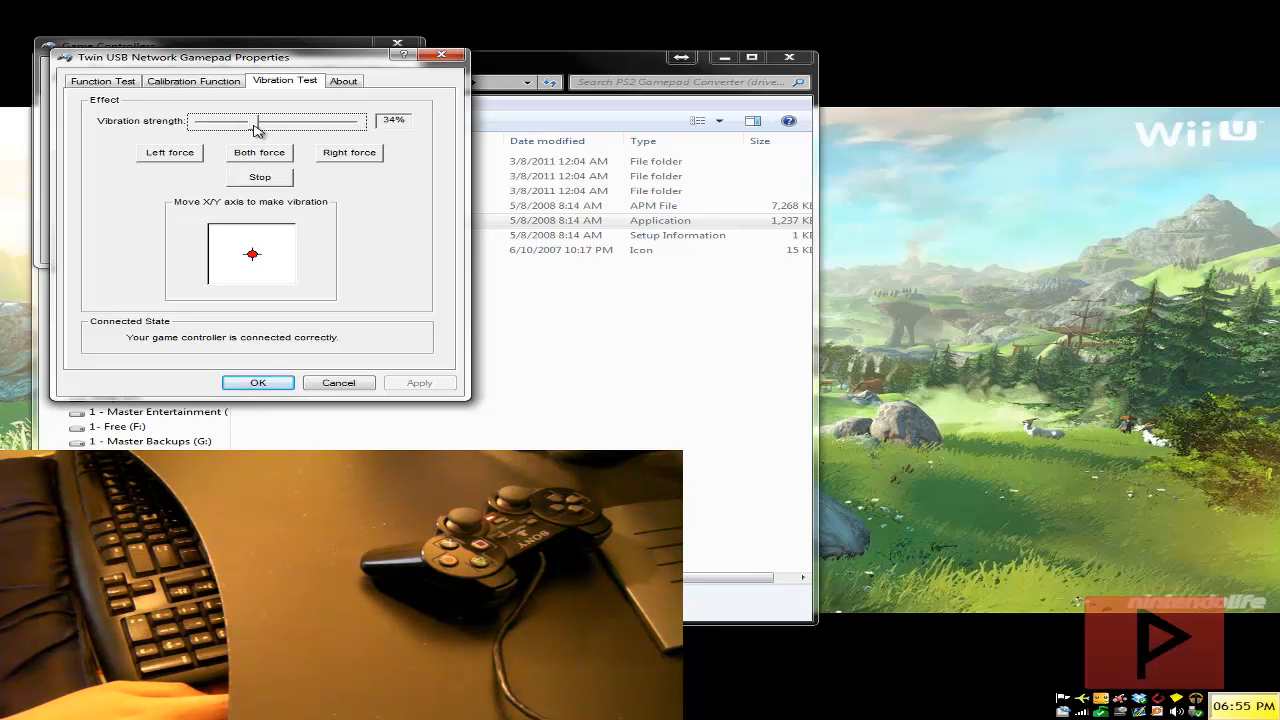
left_click_drag(260, 121, 335, 121)
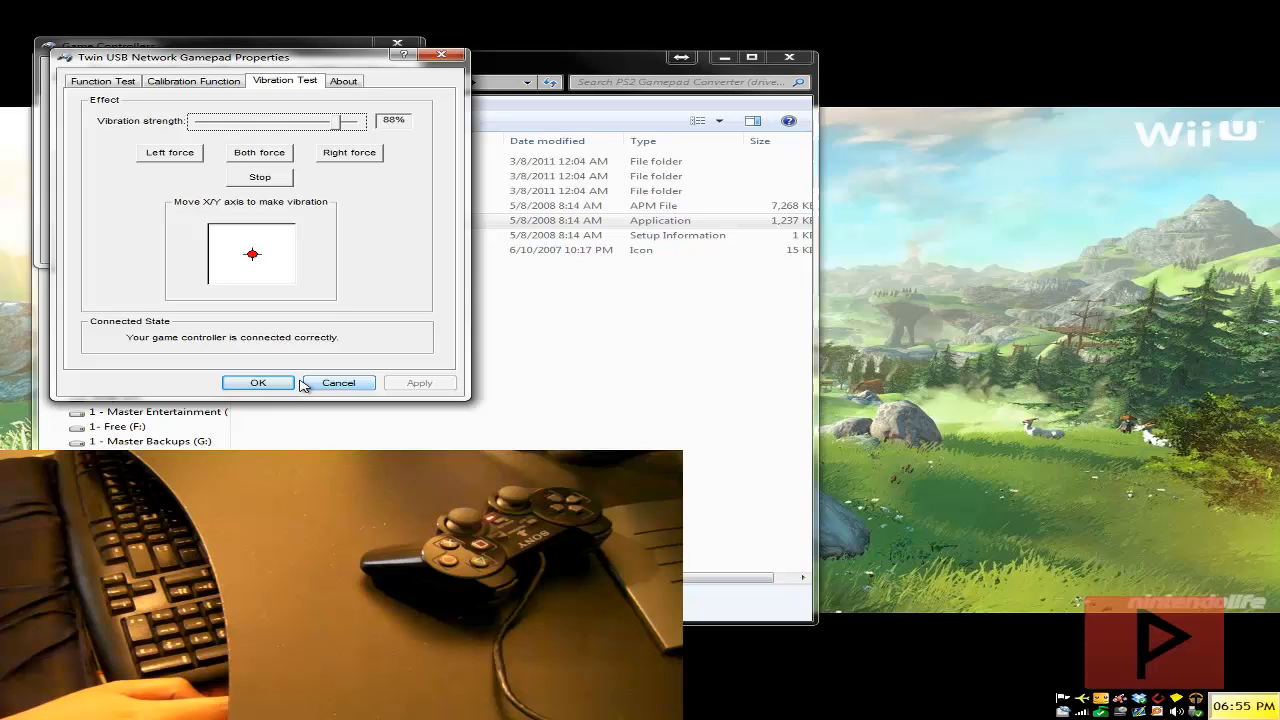